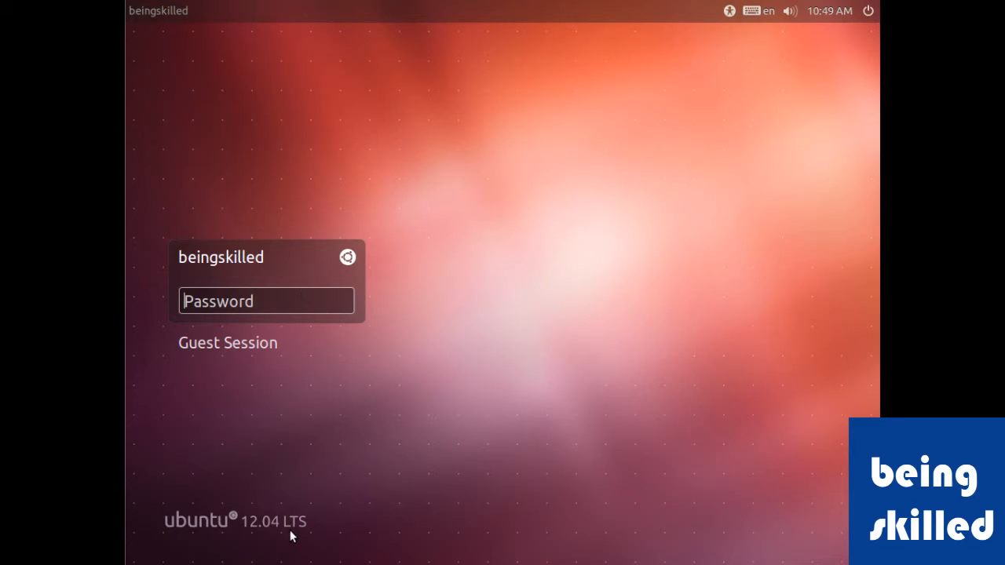
mouse_move(322, 490)
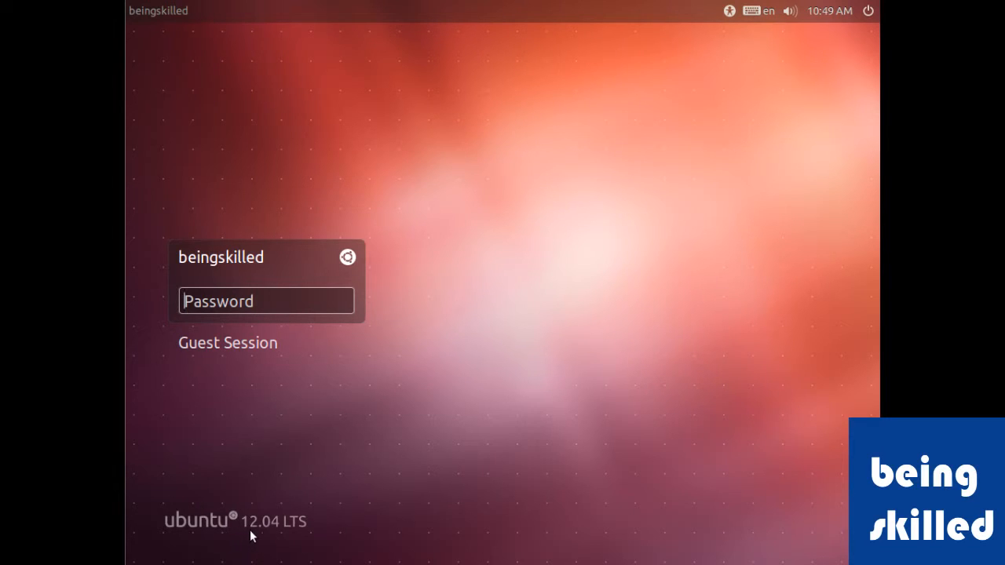
mouse_move(261, 531)
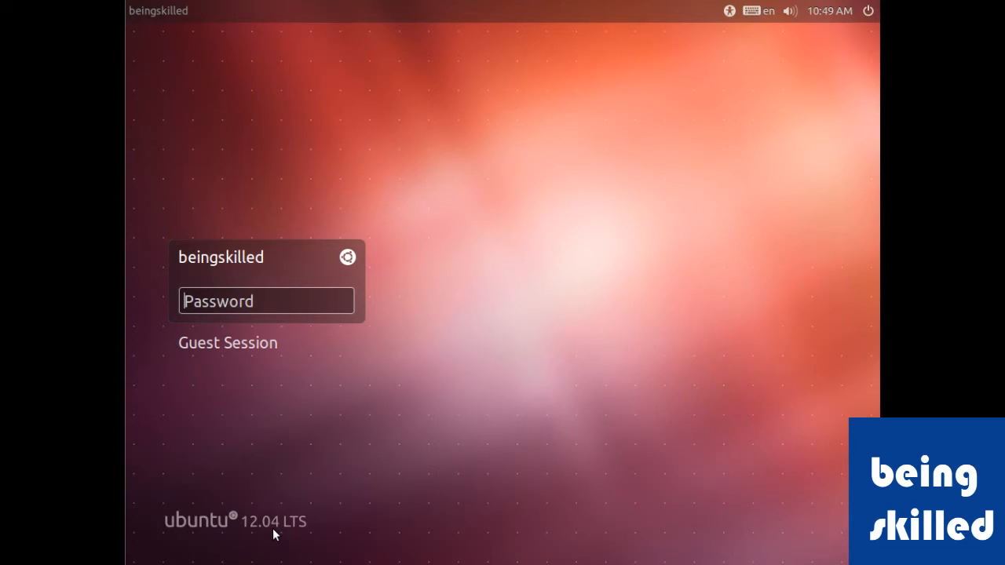
mouse_move(228, 535)
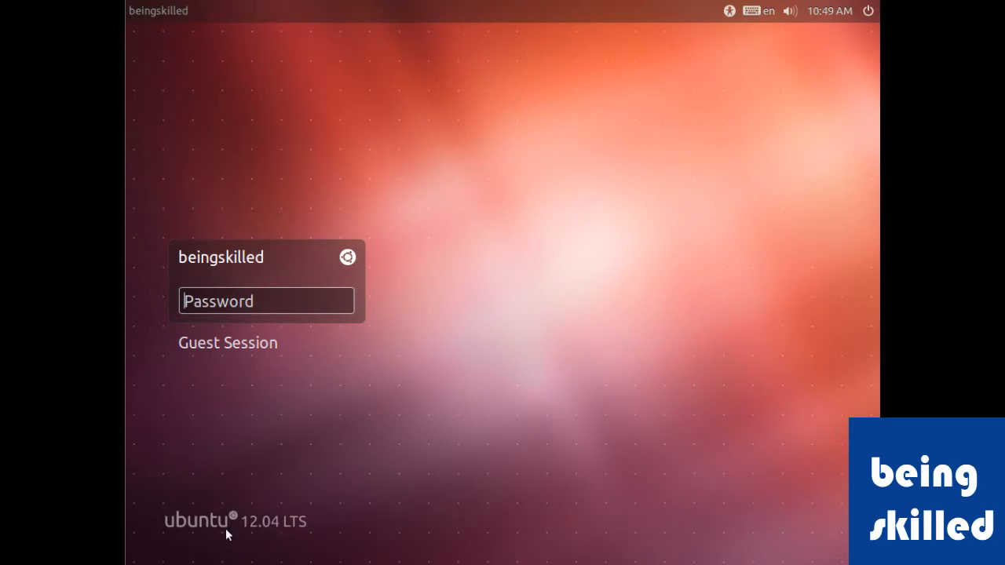
mouse_move(182, 539)
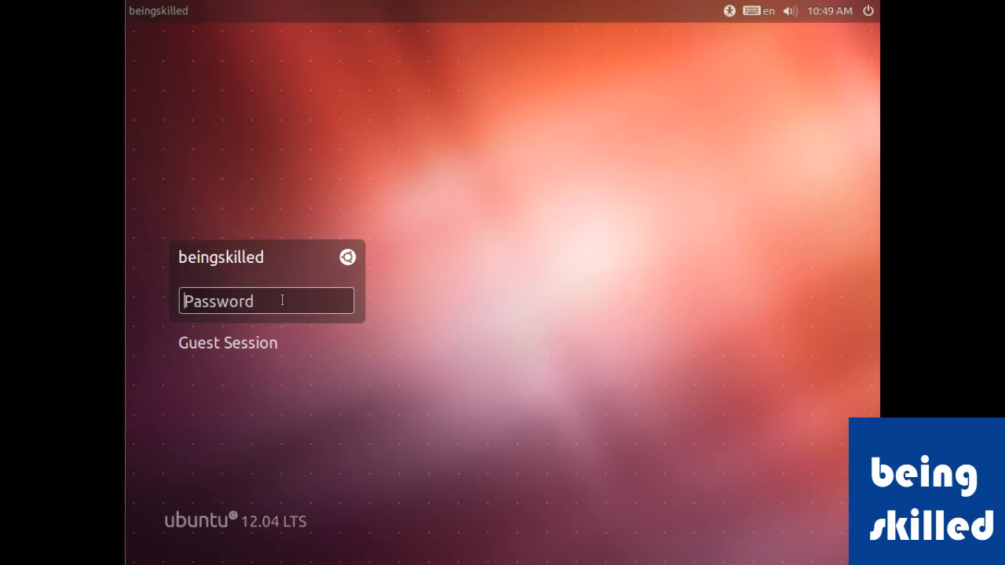
mouse_move(288, 269)
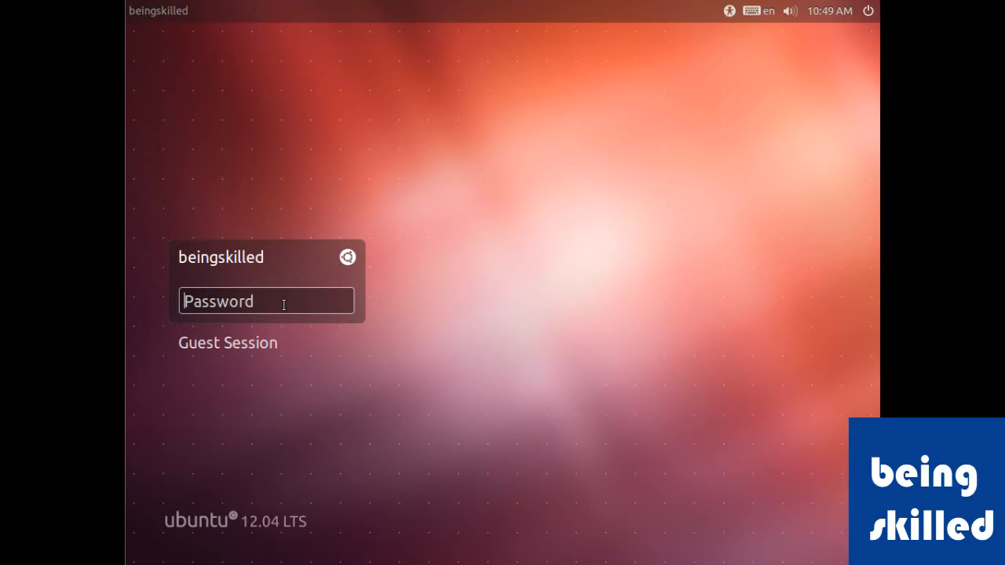
- Enter the beingskilled account's password on the login screen without submitting it
text(••)
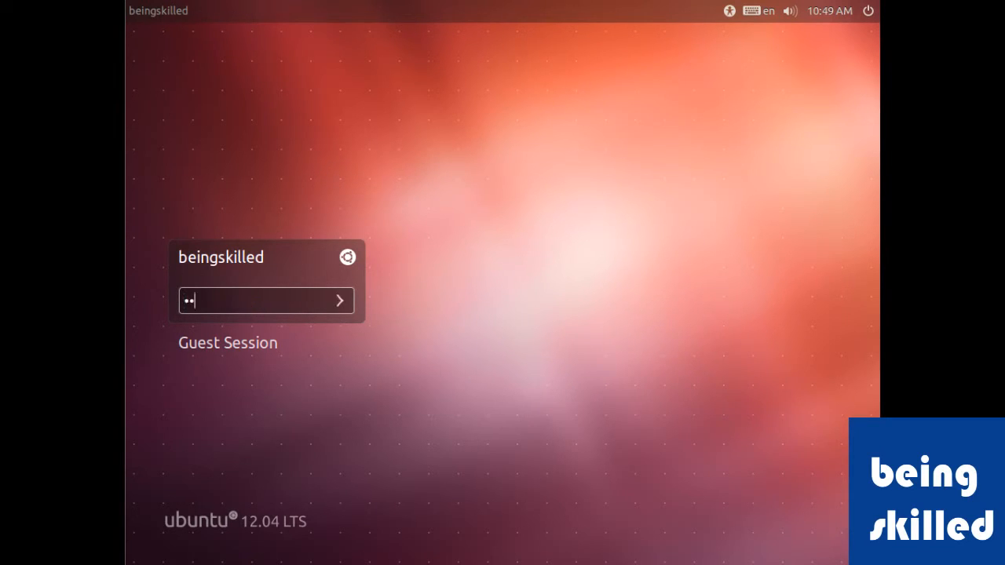
text(password)
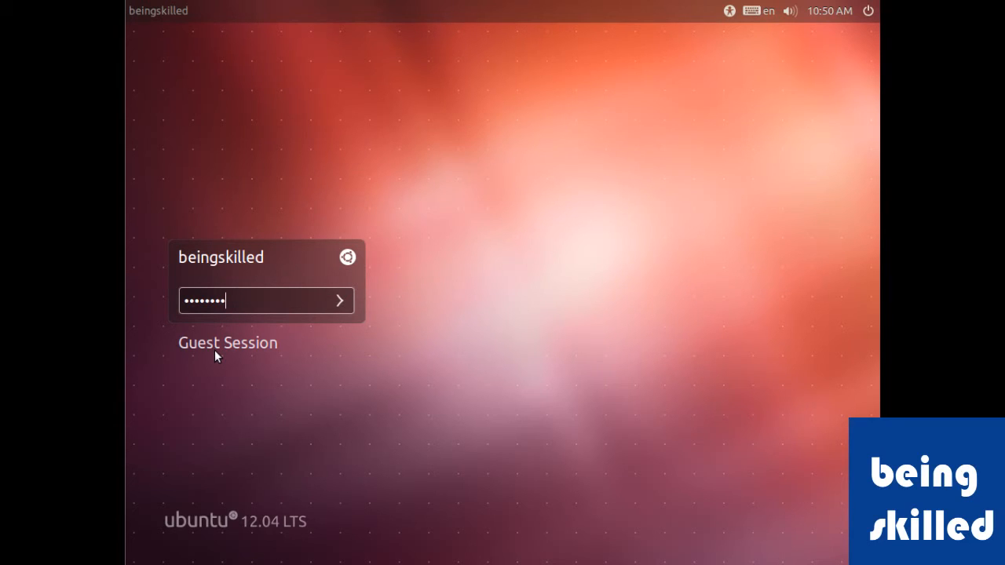
mouse_move(223, 348)
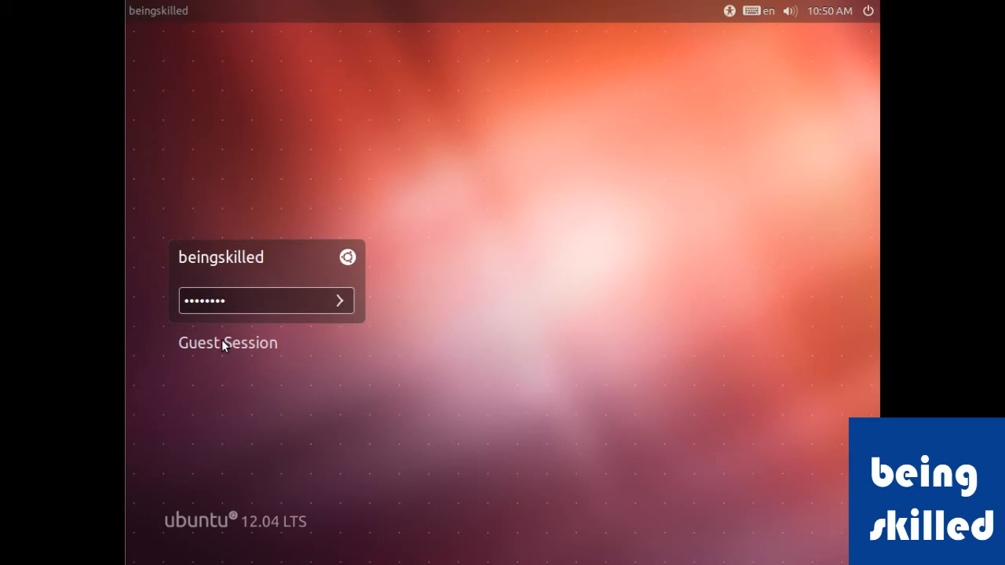
- Submit the password to log in as beingskilled and load the Unity desktop
click(340, 300)
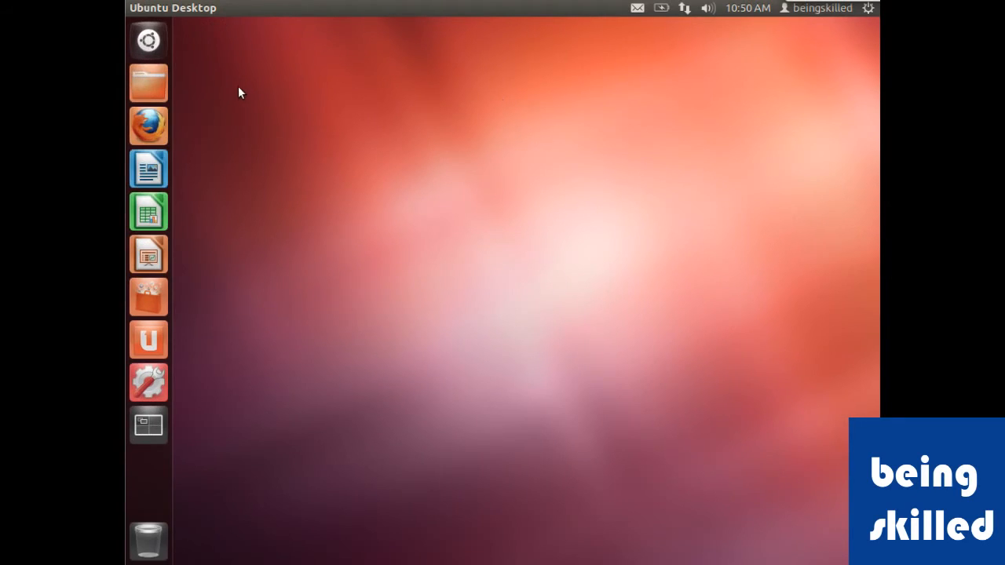
mouse_move(195, 81)
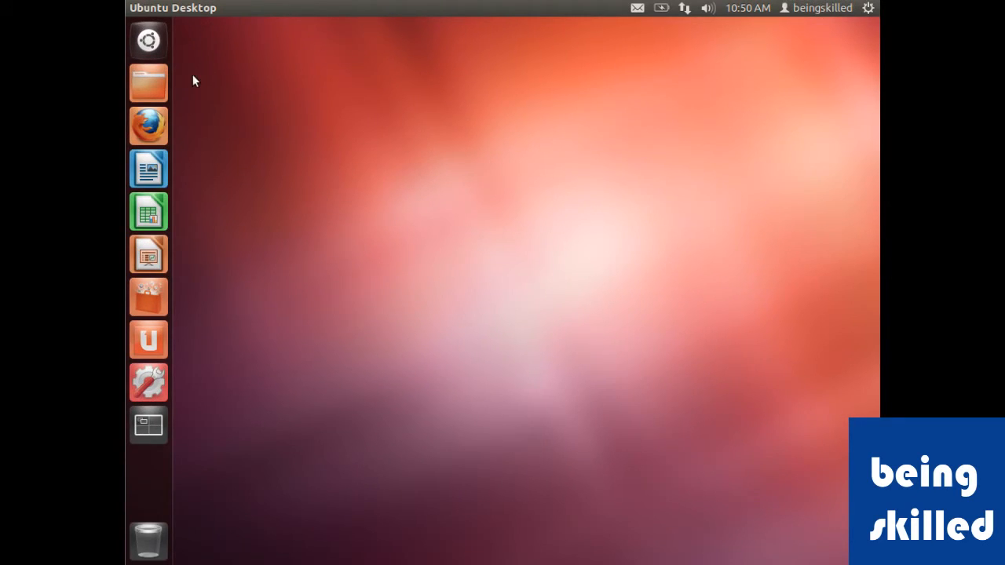
mouse_move(148, 211)
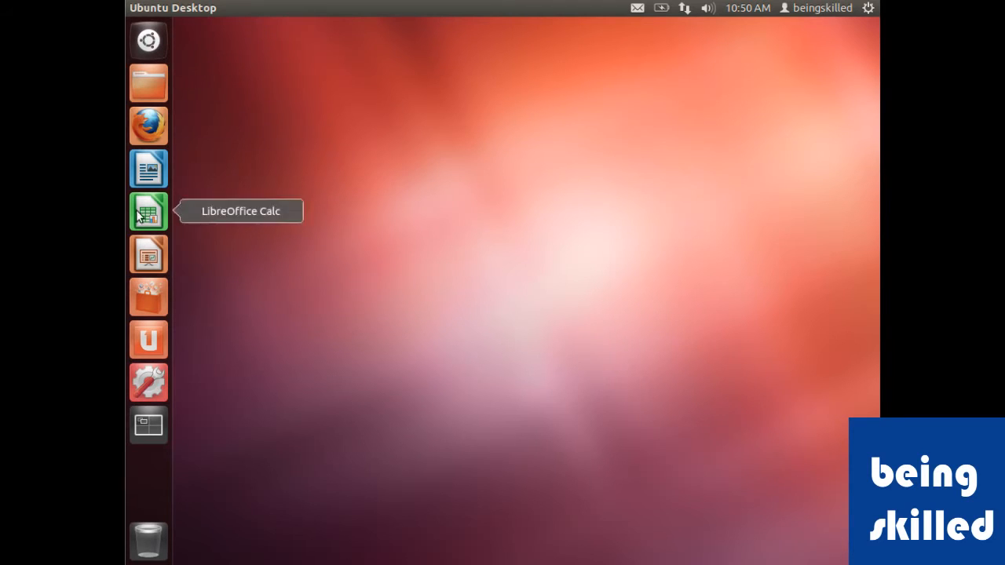
mouse_move(148, 125)
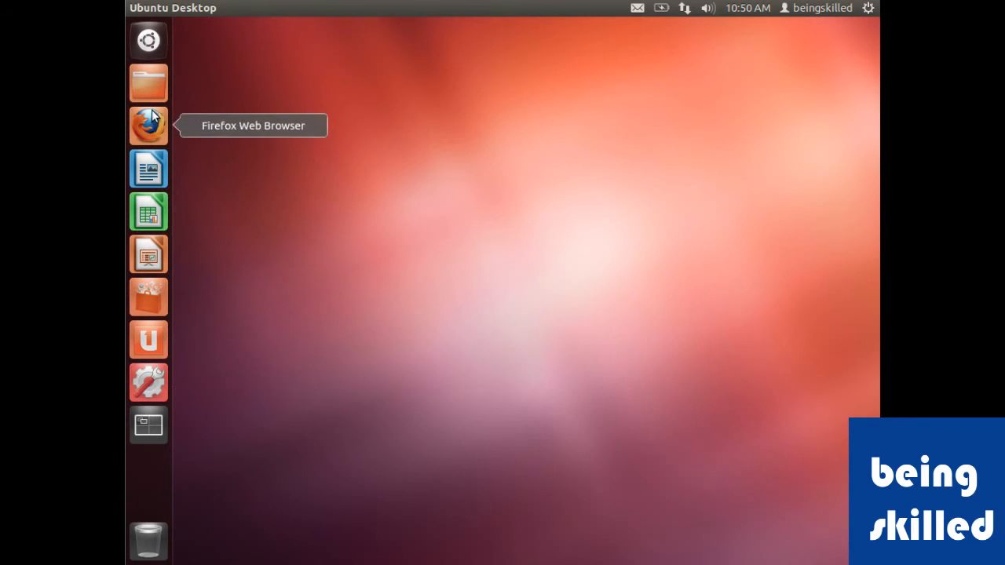
mouse_move(147, 135)
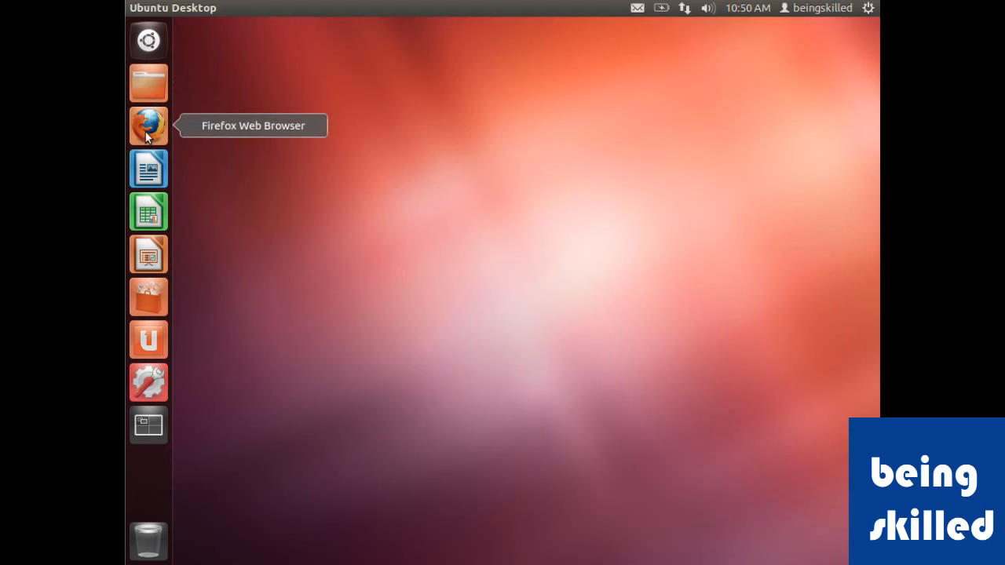
mouse_move(148, 168)
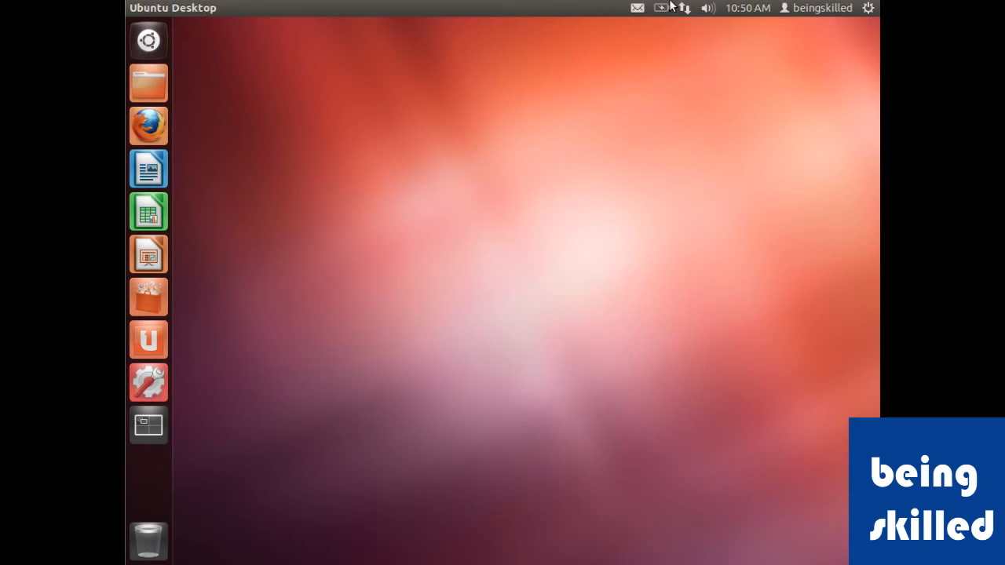
mouse_move(769, 16)
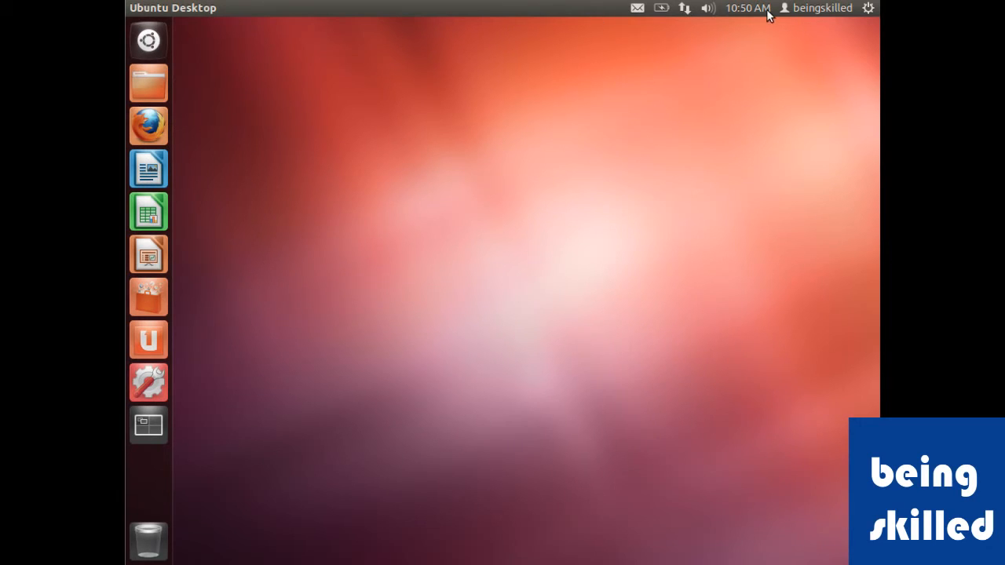
click(820, 8)
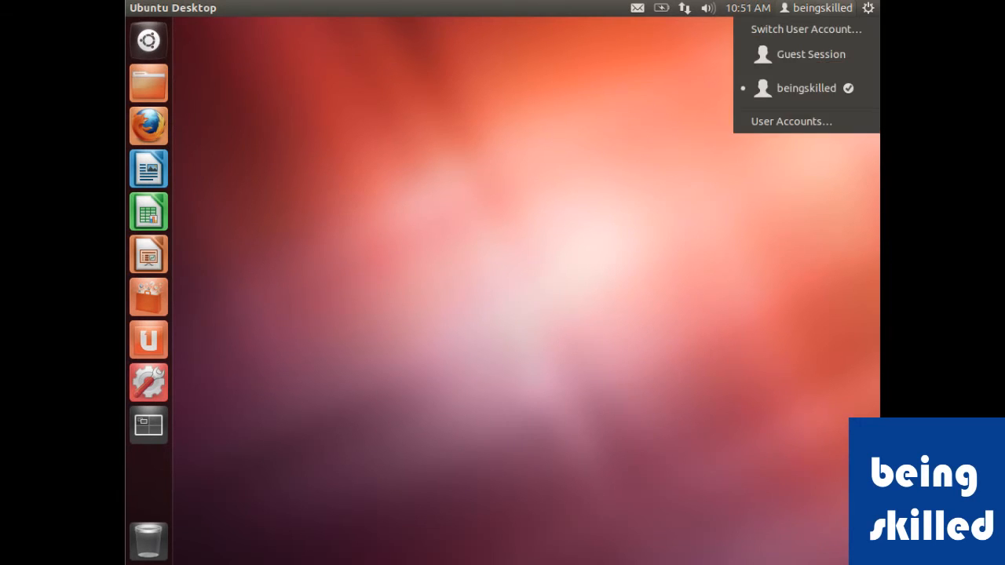
mouse_move(810, 53)
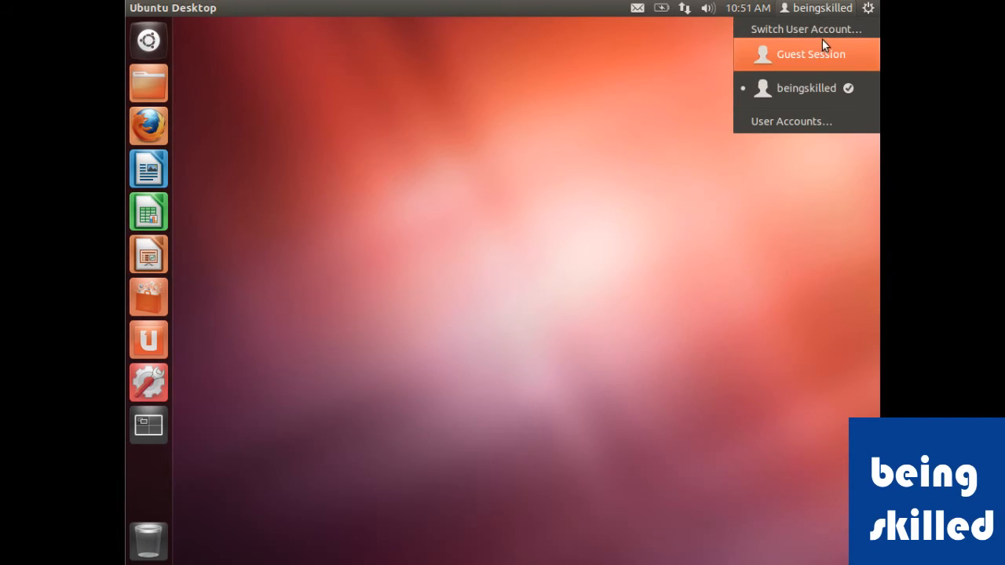
mouse_move(796, 88)
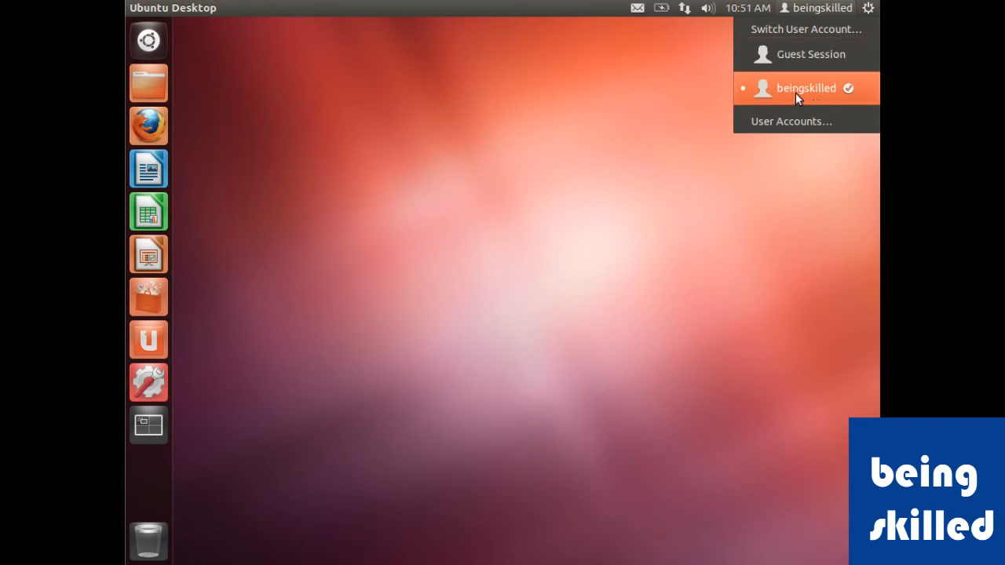
mouse_move(830, 98)
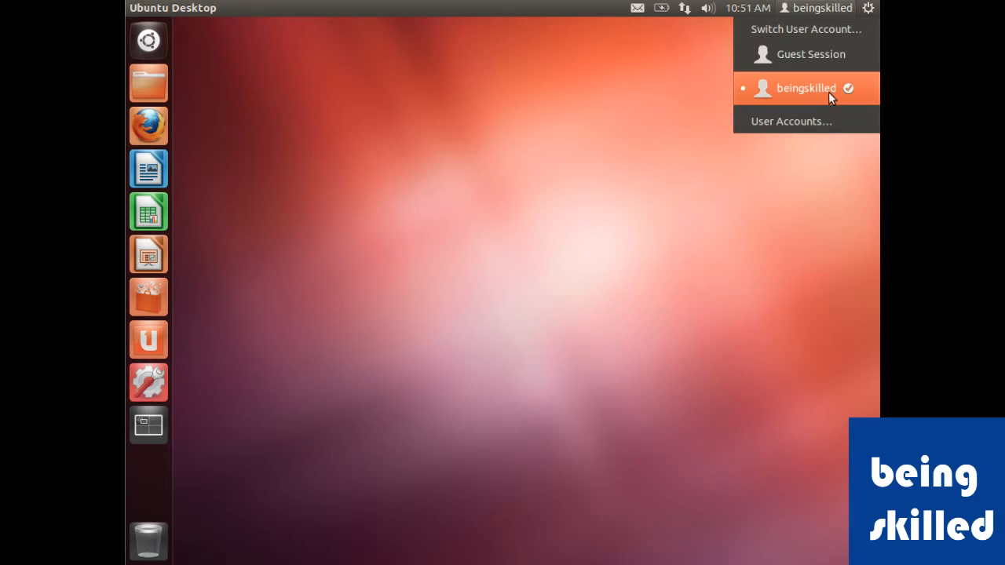
mouse_move(811, 55)
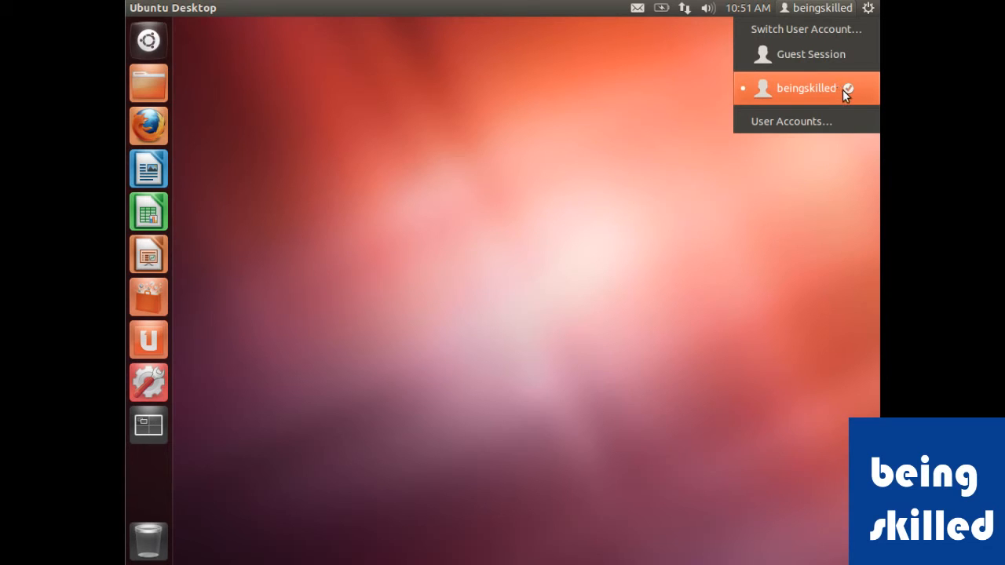
mouse_move(828, 183)
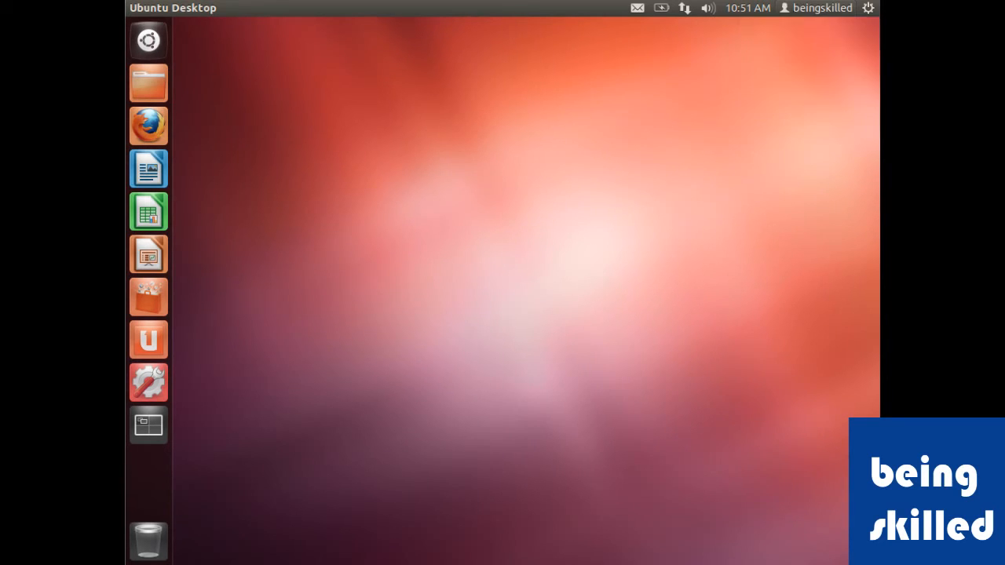
- View today's date on the March 2014 calendar, then bring up the sound menu
click(746, 8)
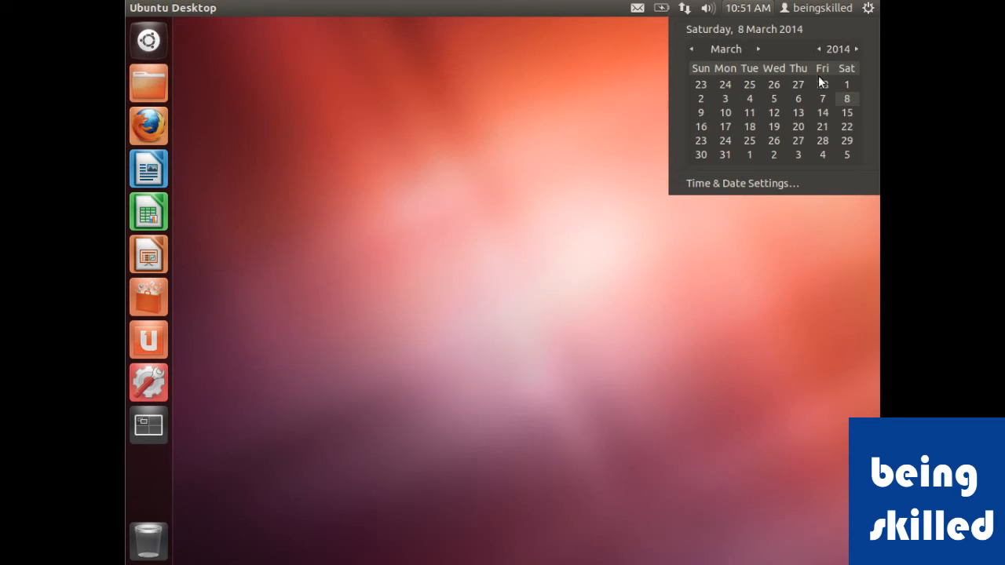
mouse_move(767, 174)
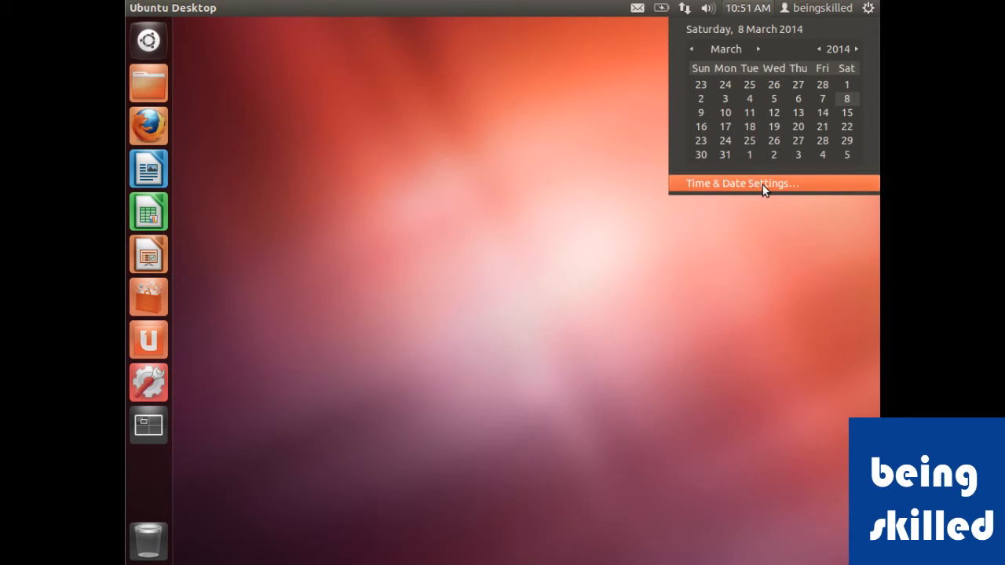
mouse_move(747, 6)
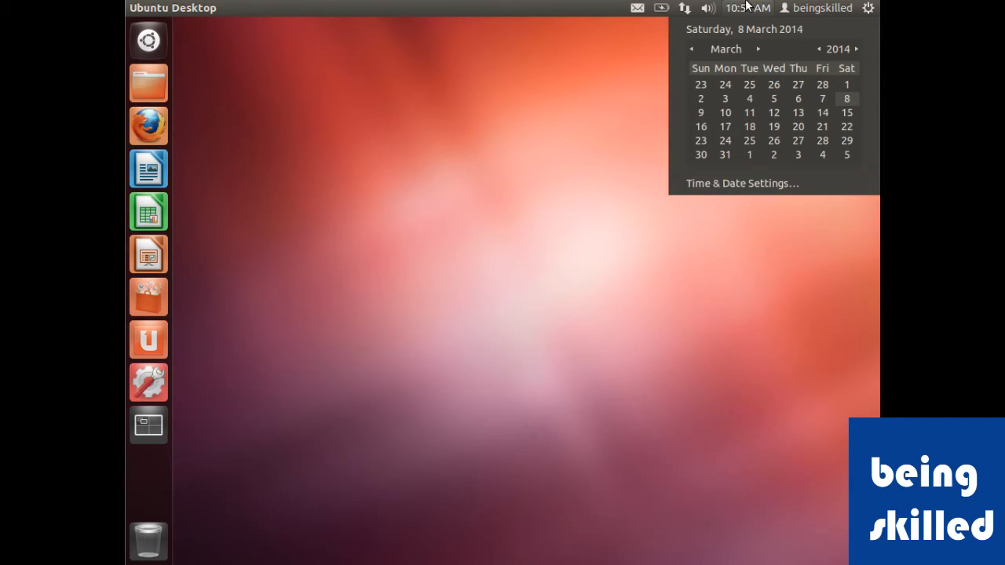
click(707, 8)
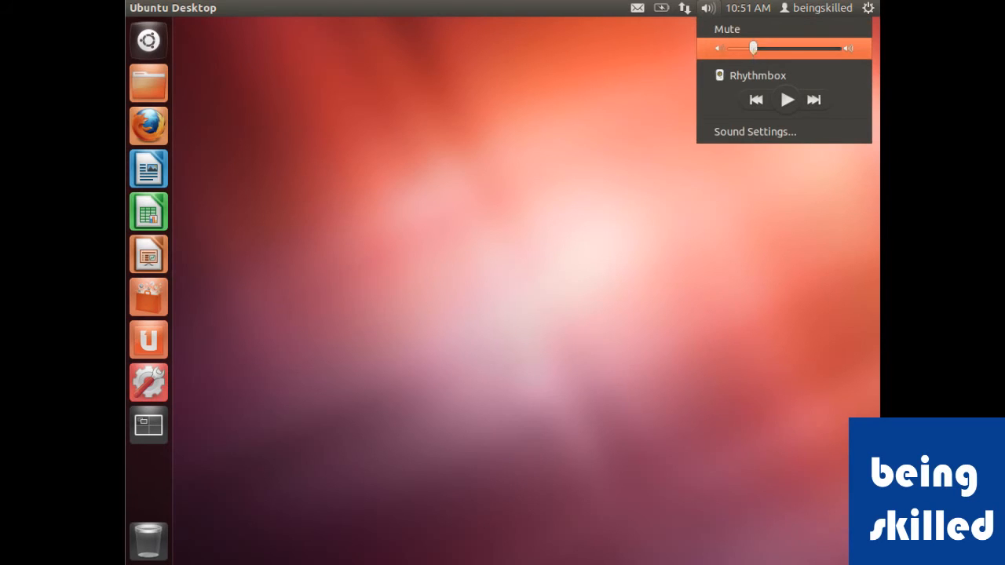
- Raise the volume nearly to maximum, then lower it to about half
drag(753, 48, 821, 47)
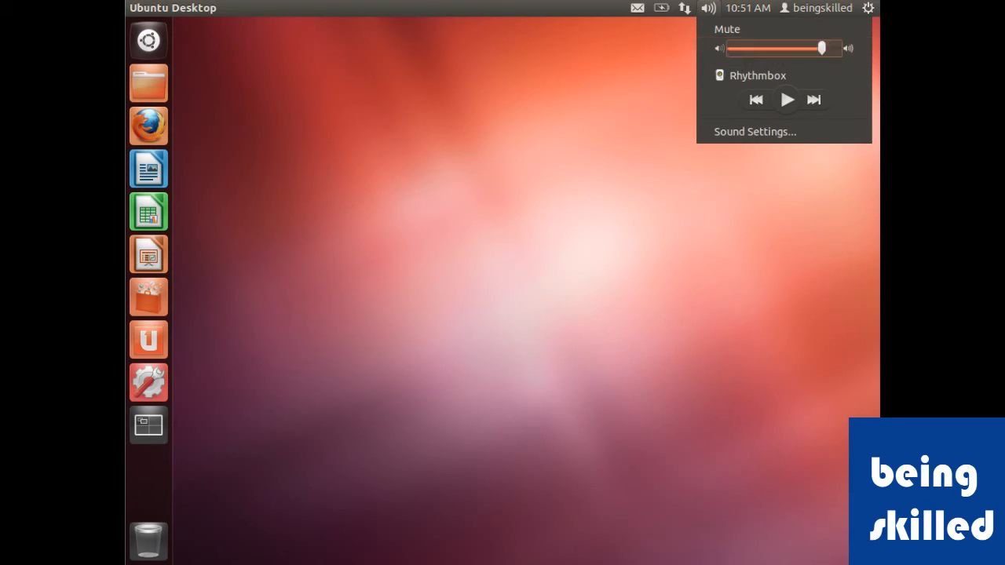
drag(821, 48, 793, 48)
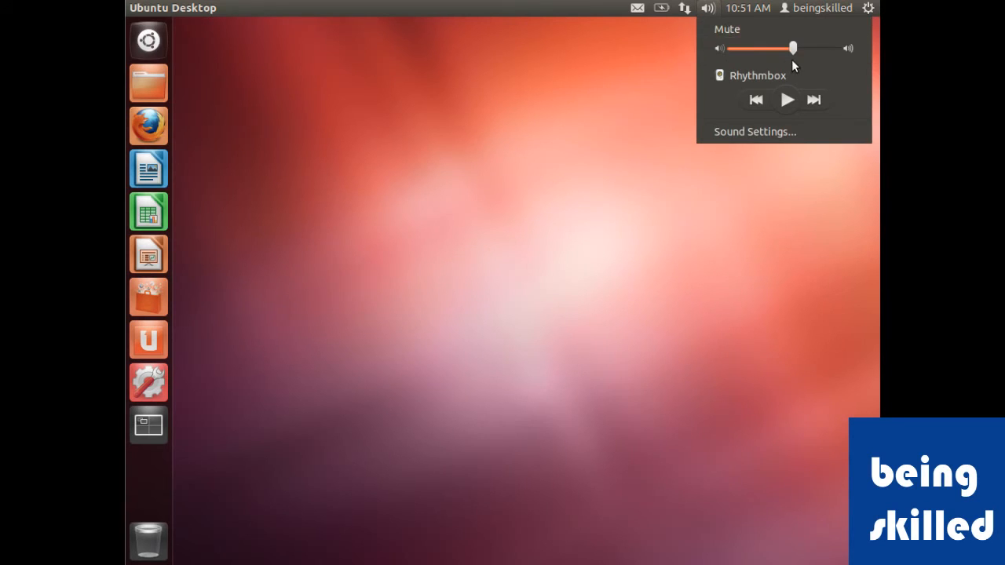
mouse_move(781, 75)
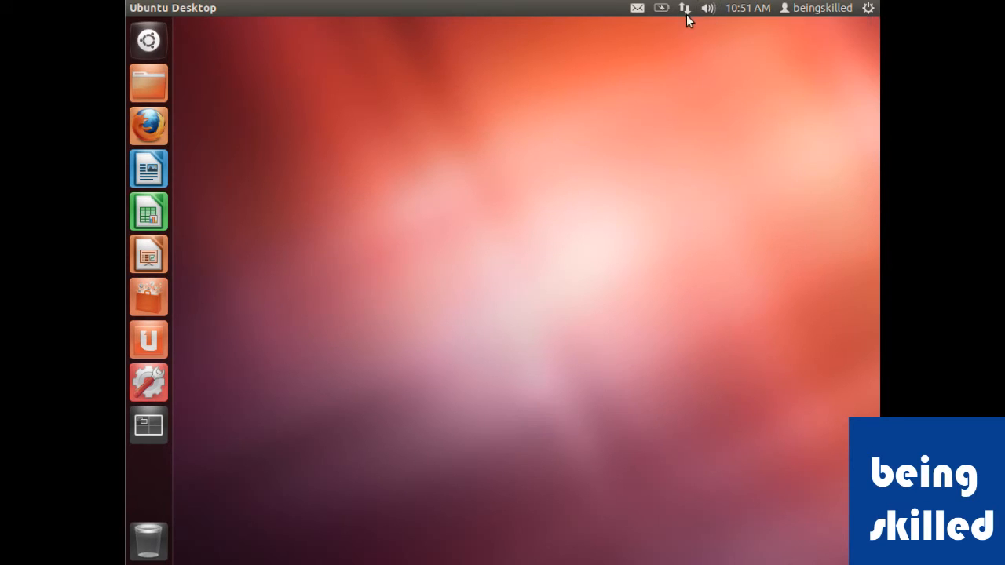
click(684, 8)
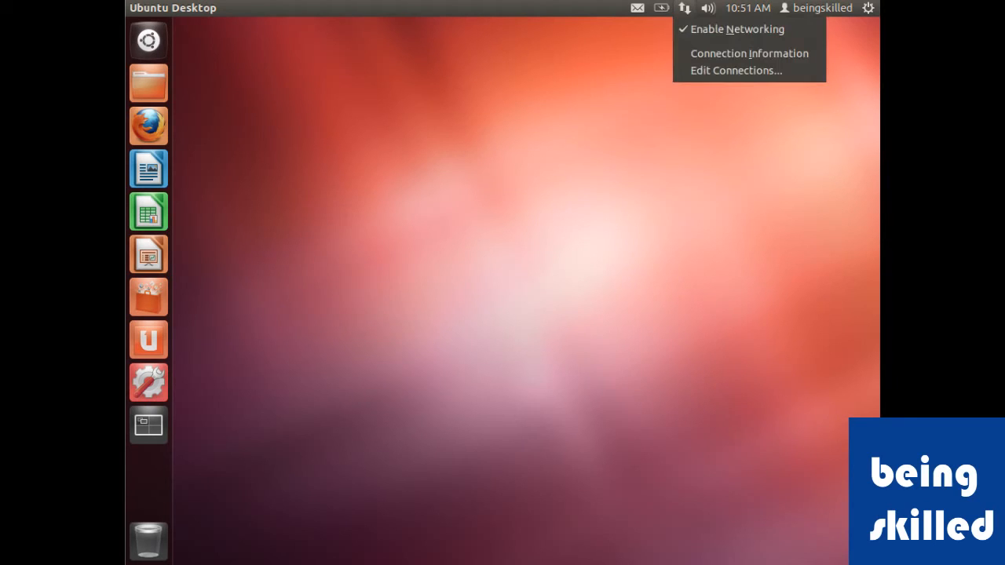
mouse_move(685, 10)
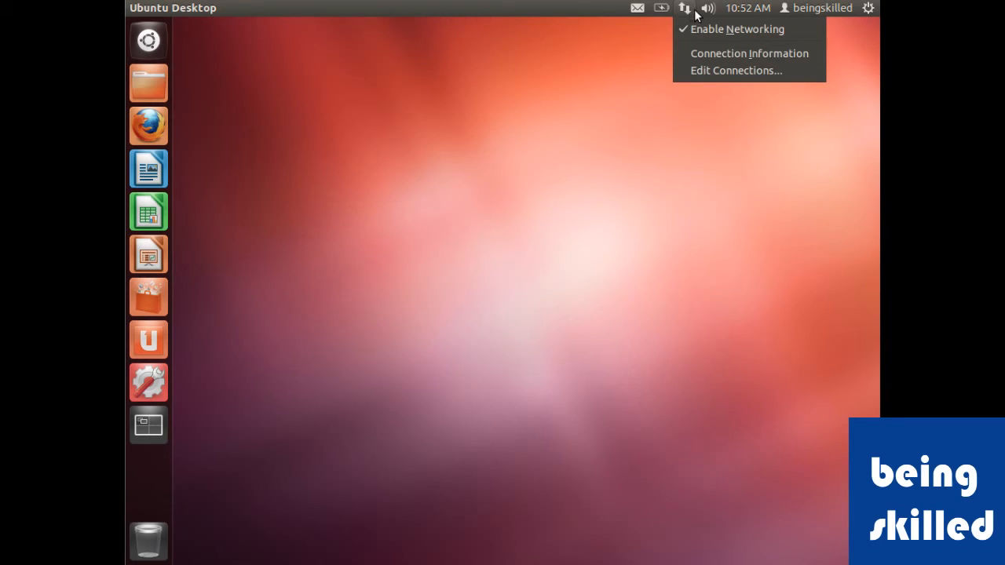
mouse_move(681, 14)
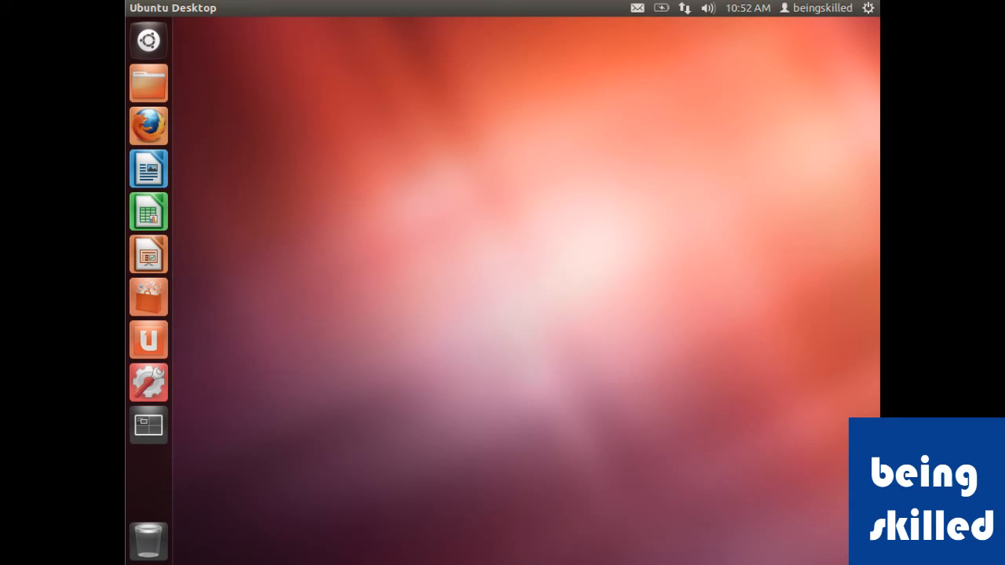
mouse_move(678, 14)
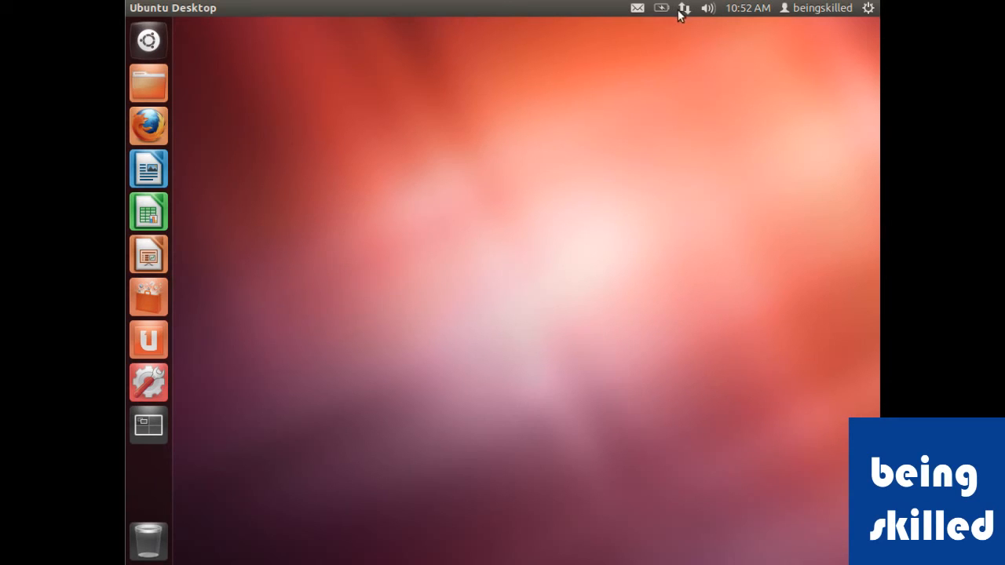
click(684, 8)
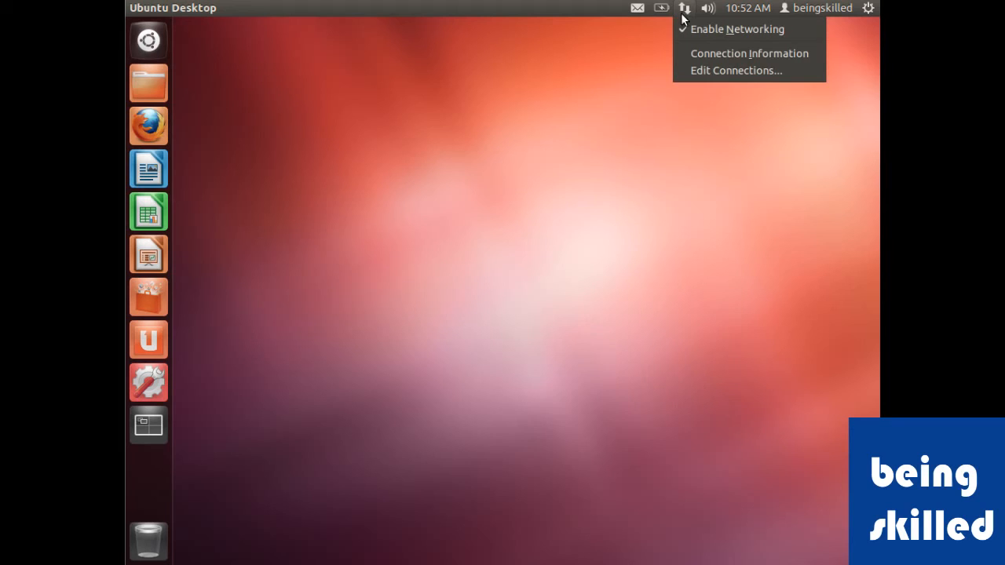
click(736, 29)
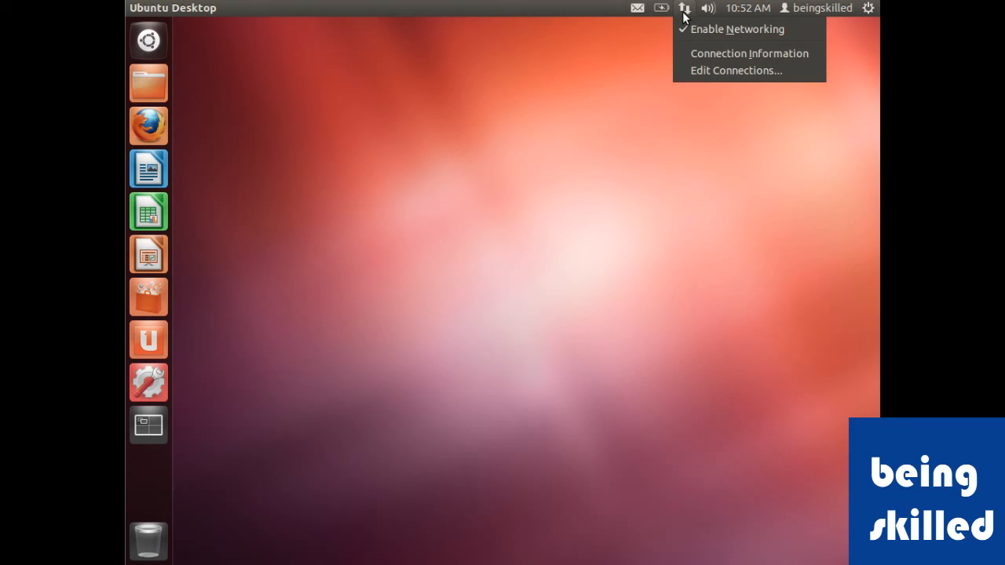
click(661, 8)
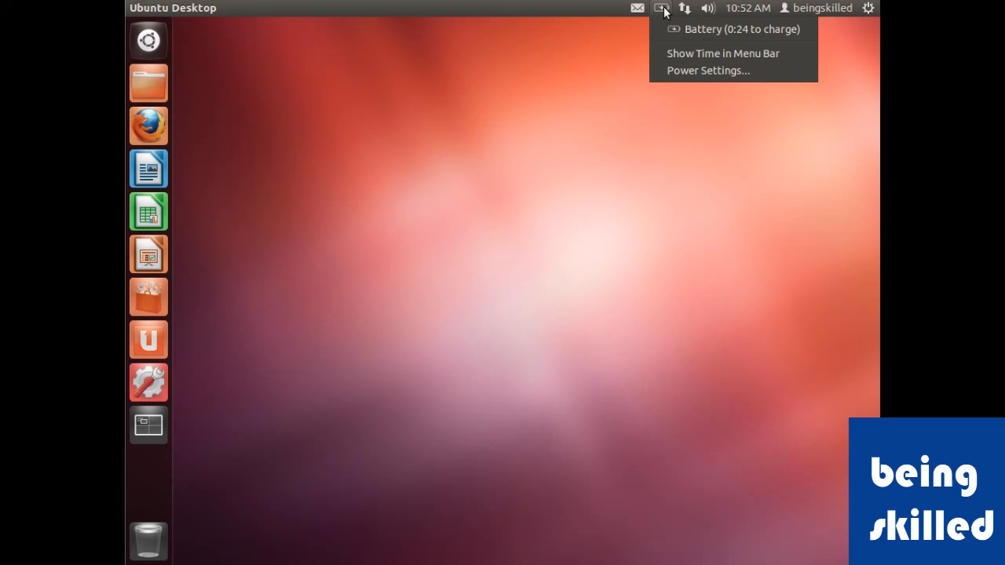
click(637, 8)
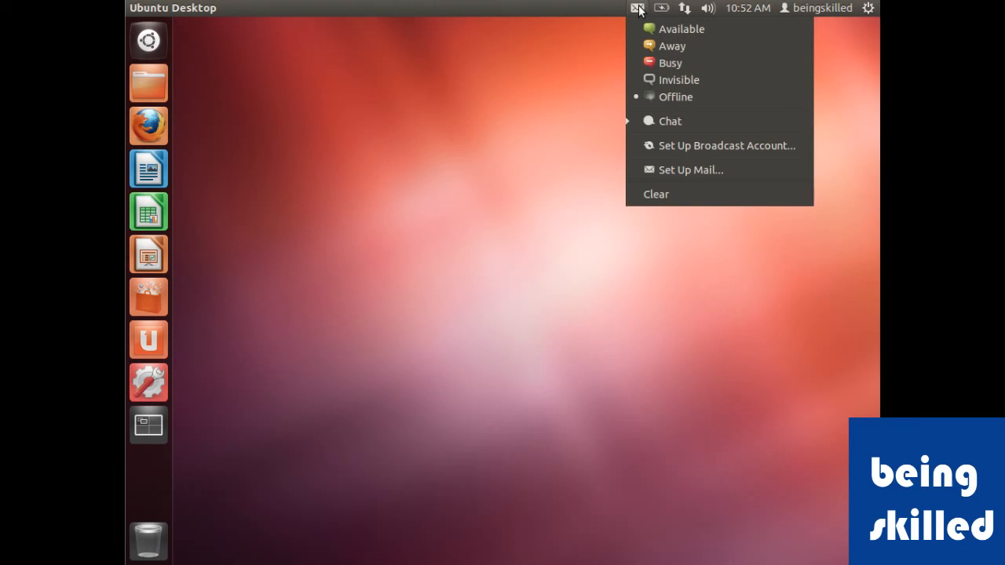
click(661, 8)
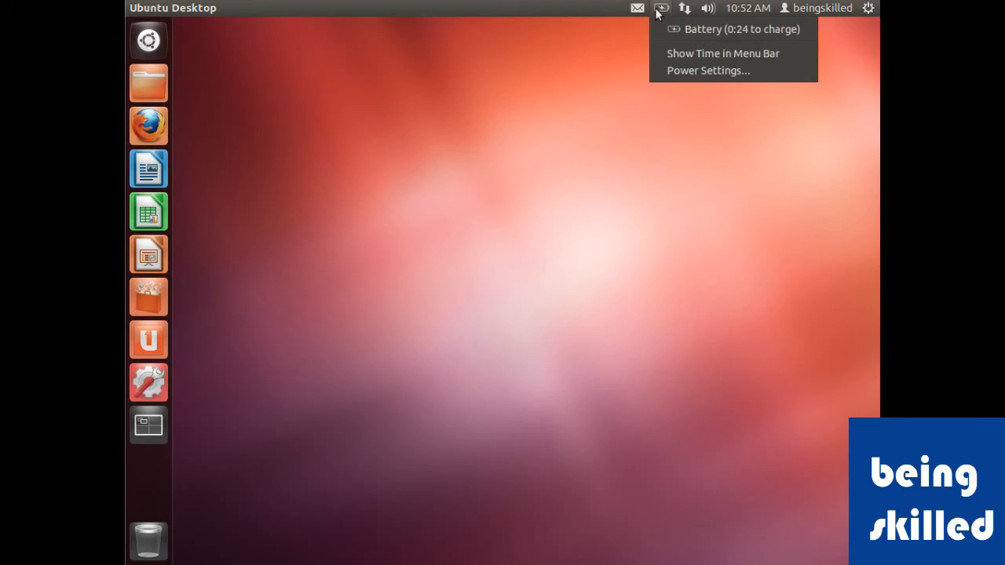
click(637, 8)
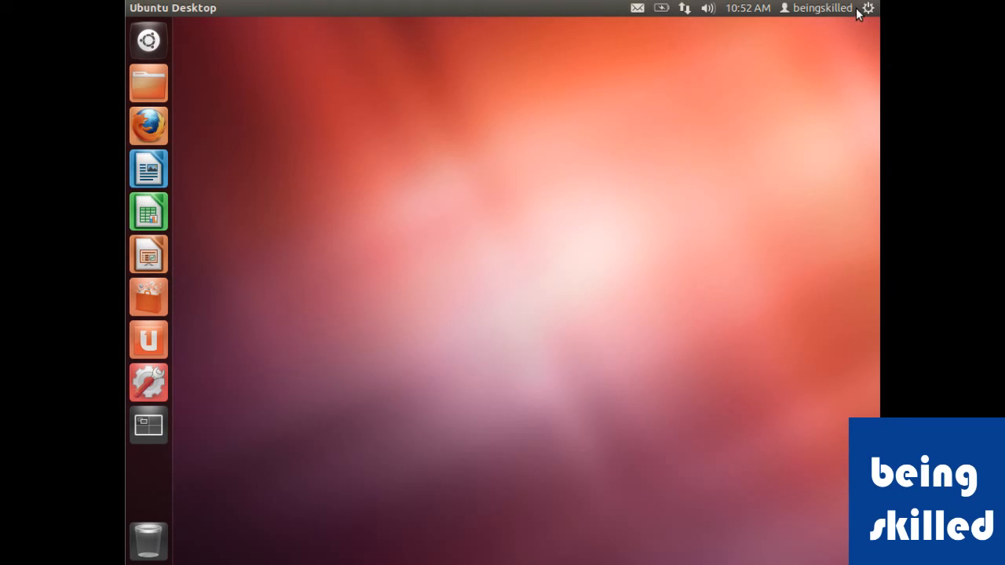
- Show the gear menu with System Settings, Displays, Lock Screen, Log Out and Shut Down
click(868, 8)
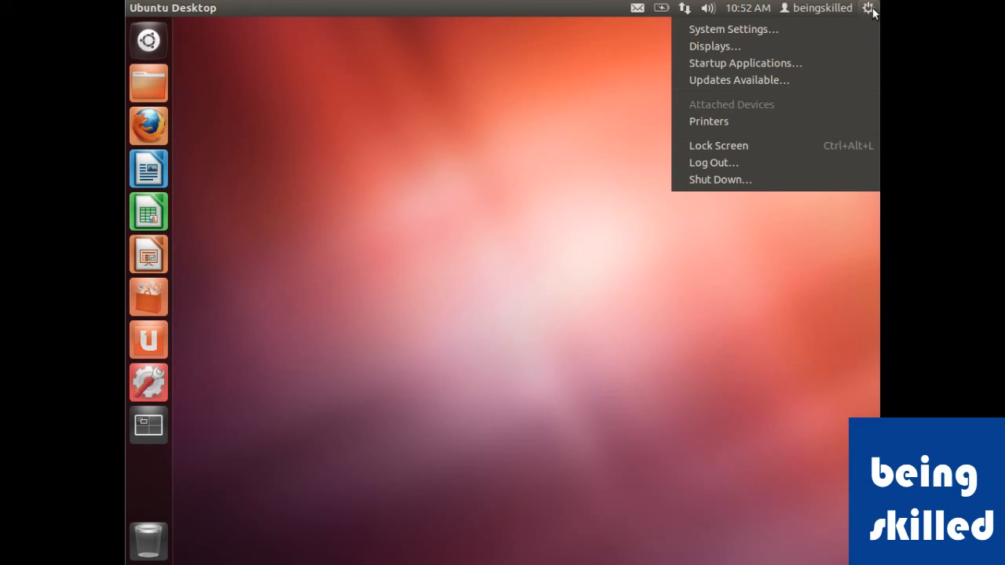
mouse_move(753, 29)
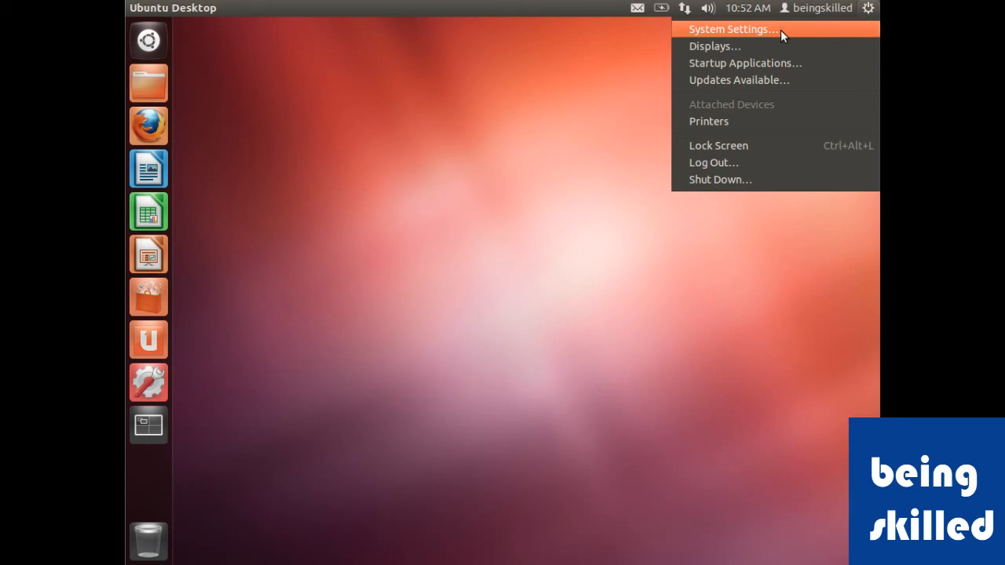
mouse_move(752, 45)
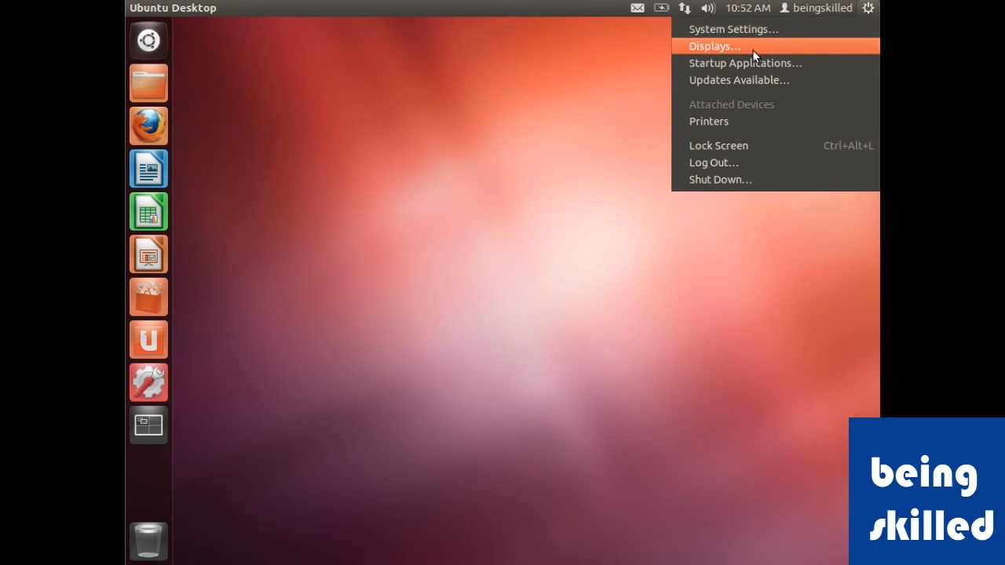
mouse_move(774, 121)
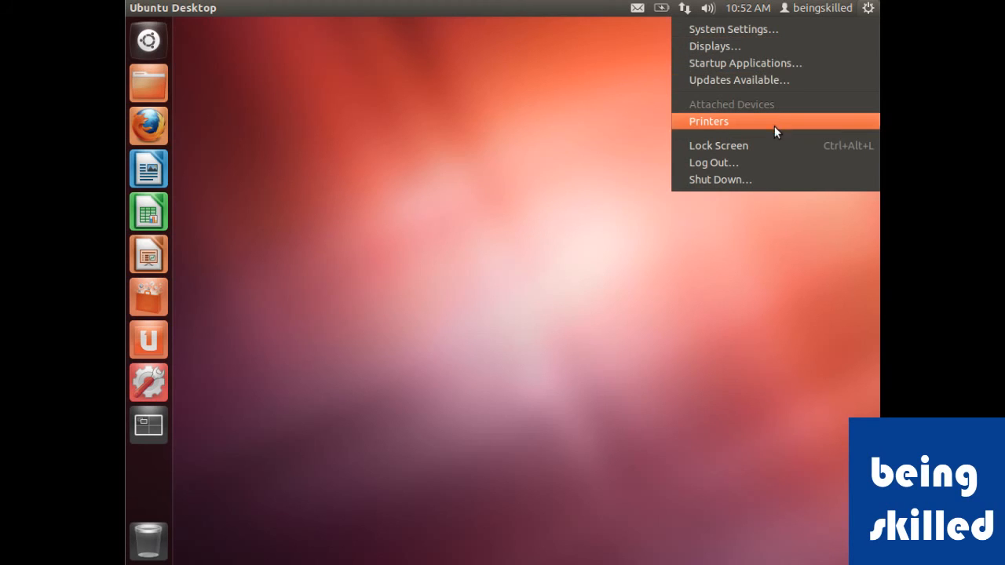
mouse_move(758, 146)
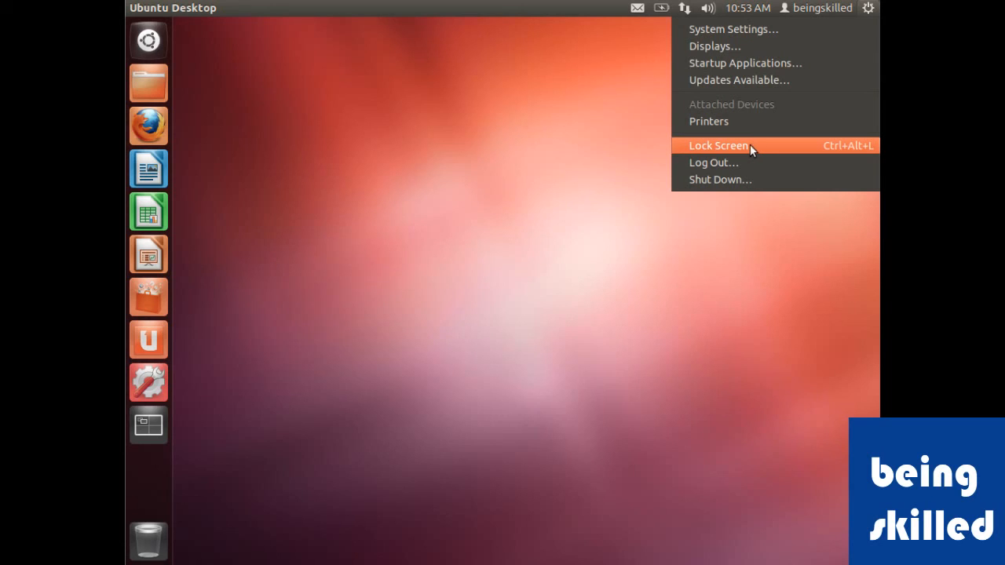
mouse_move(788, 154)
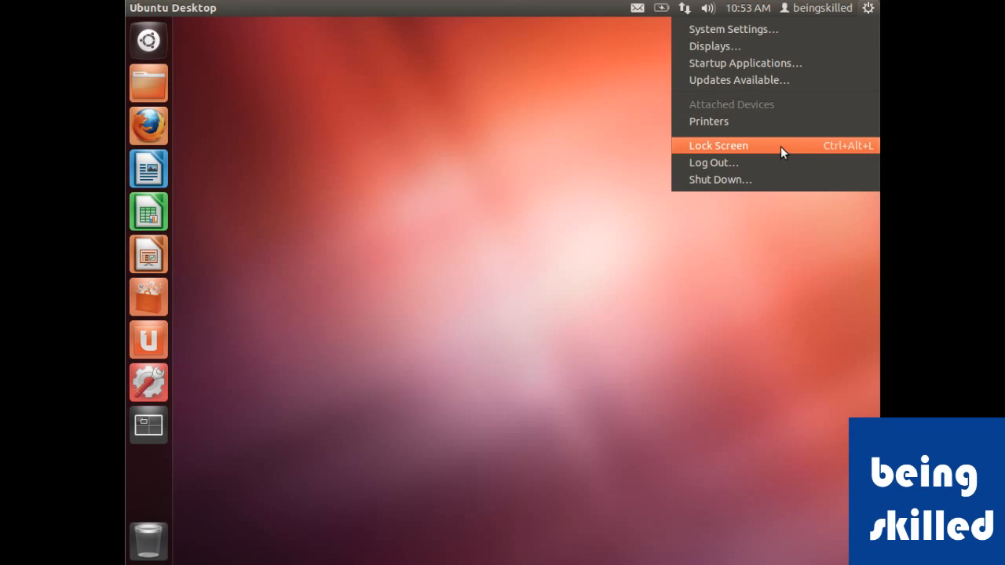
mouse_move(765, 161)
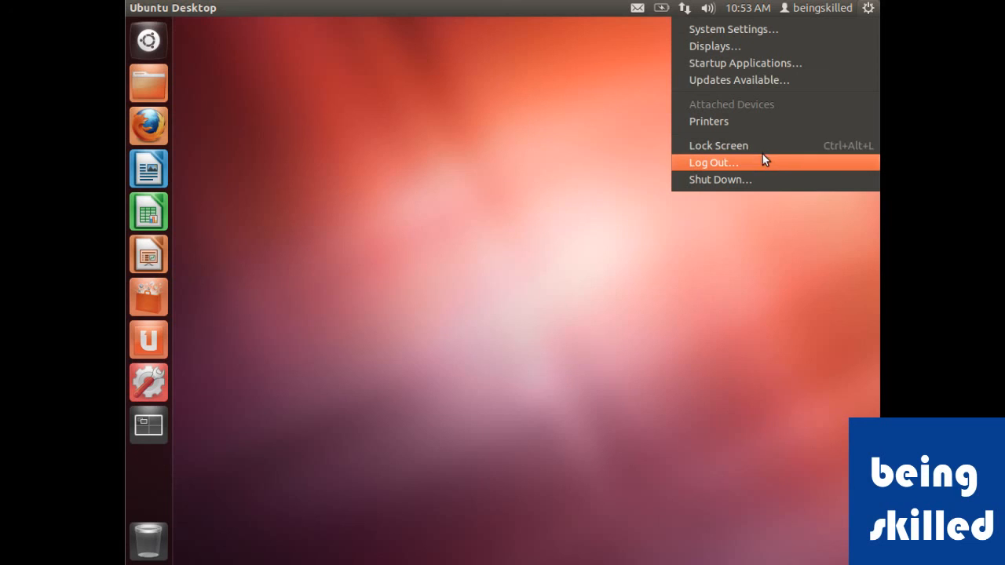
mouse_move(761, 112)
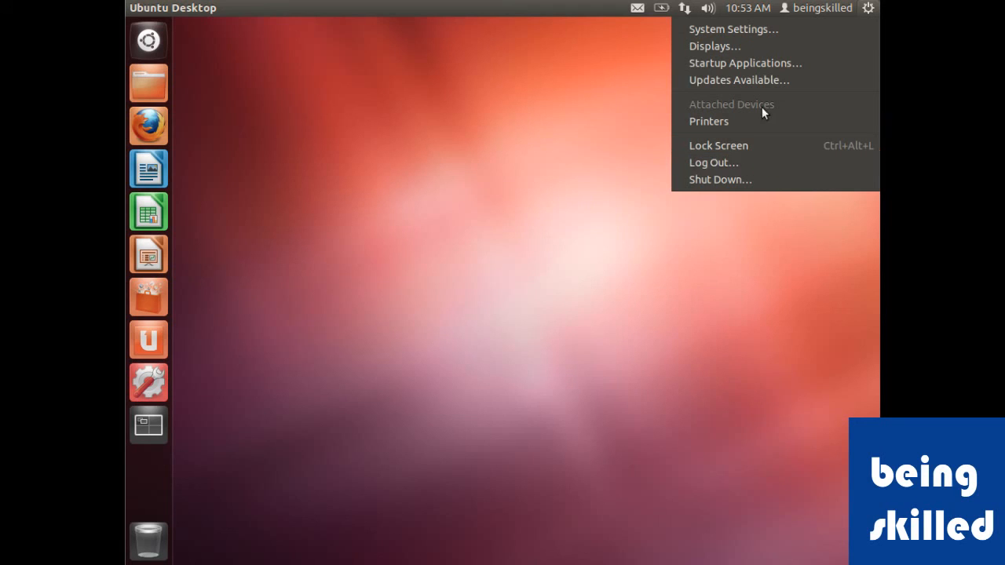
mouse_move(758, 96)
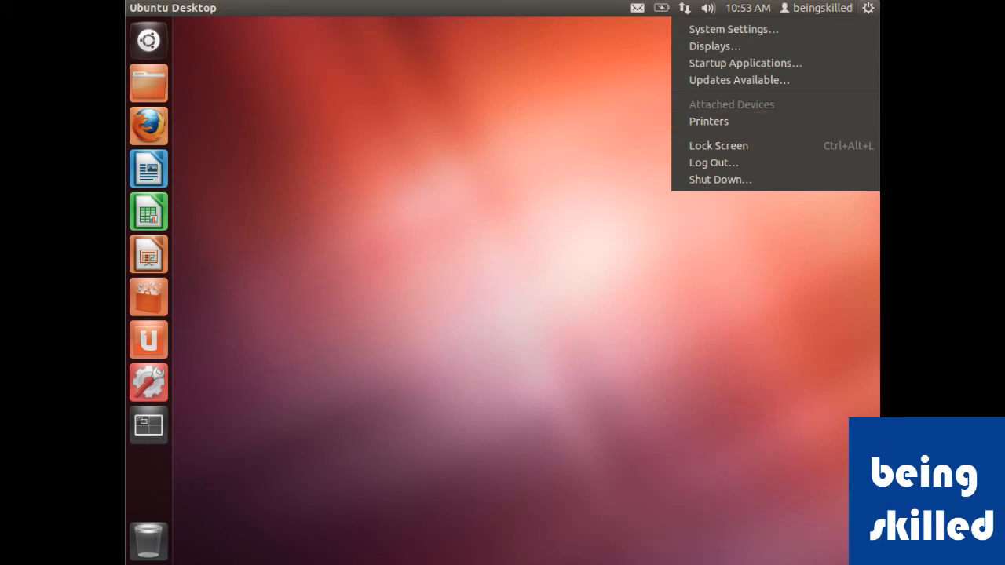
mouse_move(753, 162)
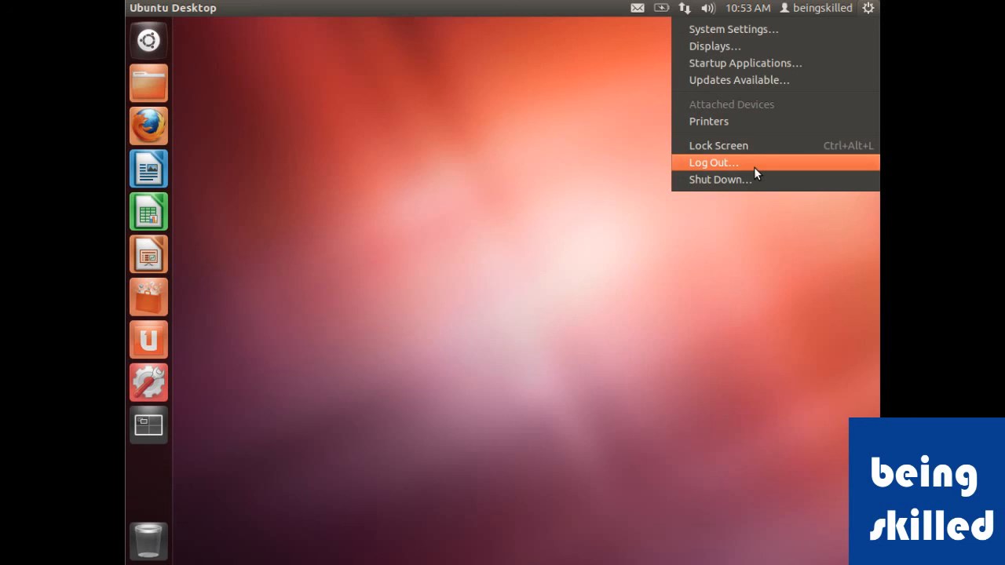
mouse_move(757, 180)
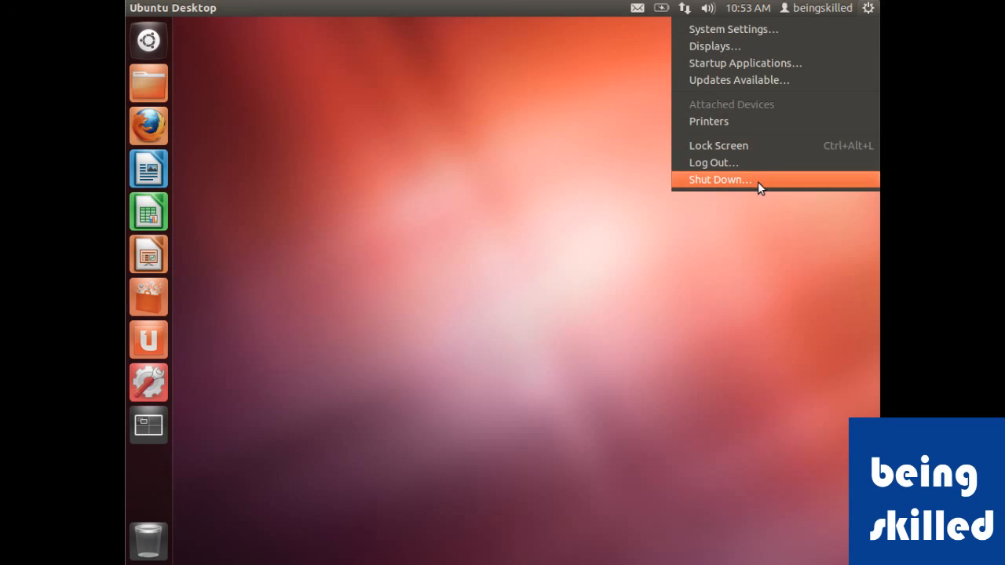
mouse_move(762, 45)
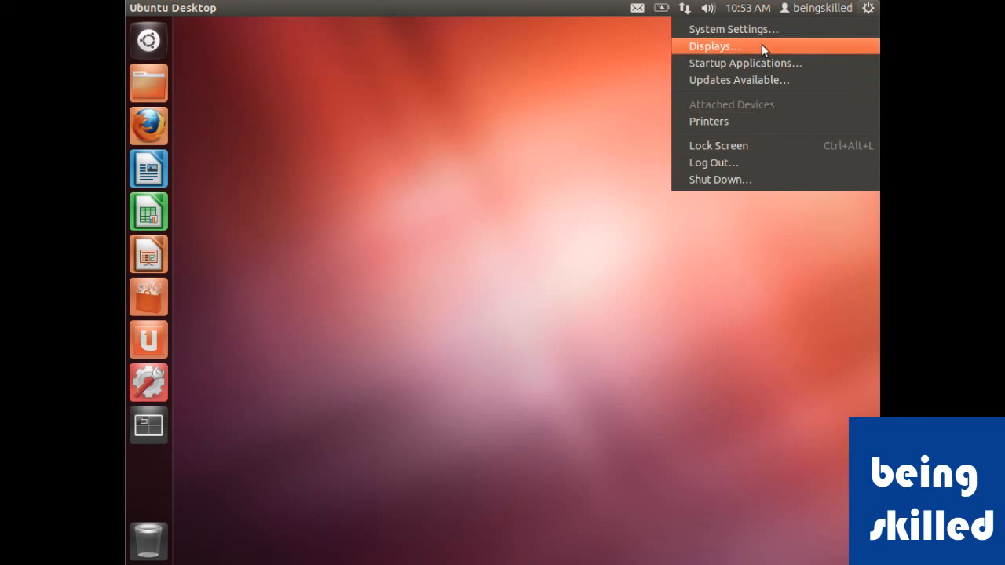
mouse_move(767, 79)
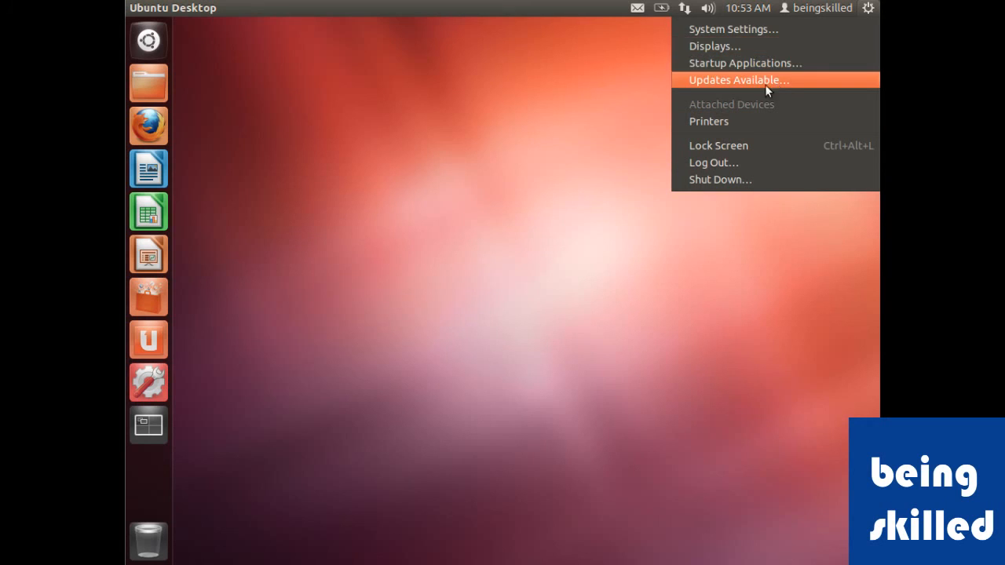
mouse_move(765, 63)
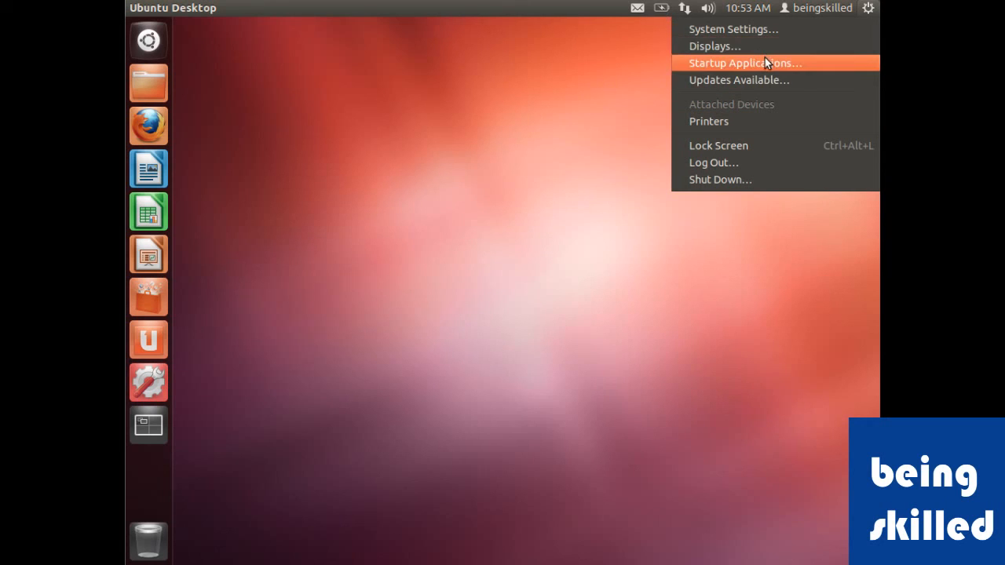
mouse_move(750, 67)
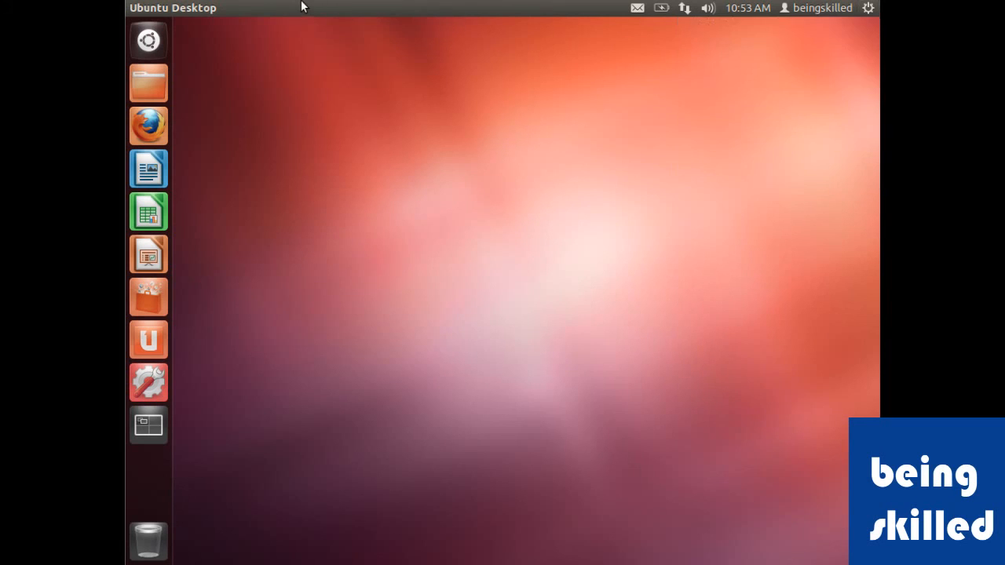
mouse_move(149, 40)
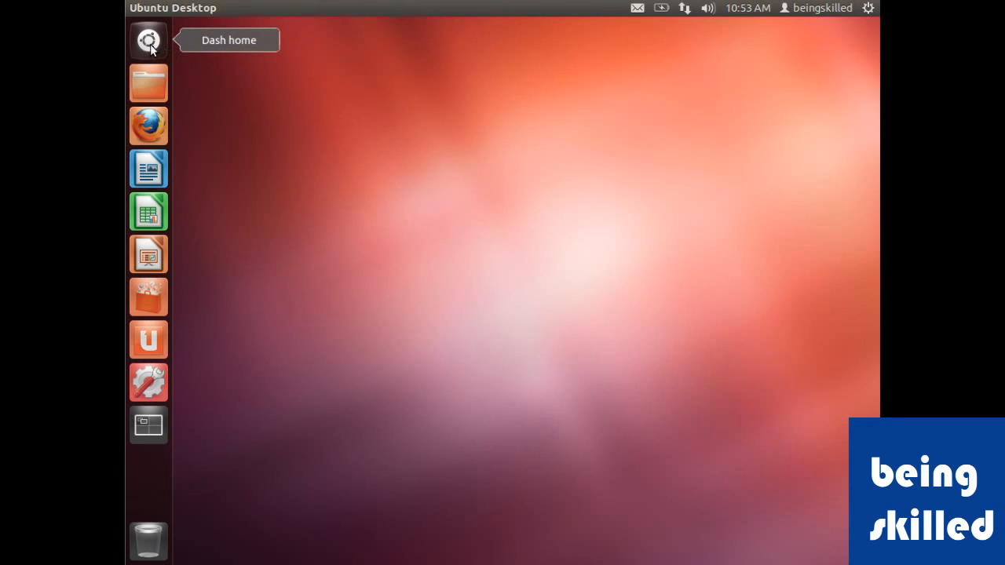